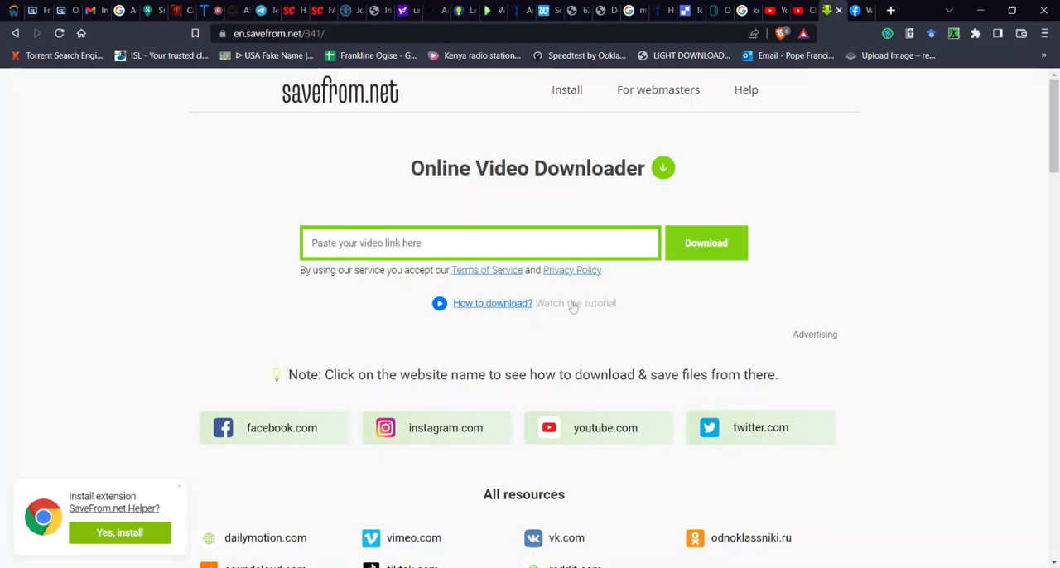
{"action": "mouse_move", "coordinate": [573, 308]}
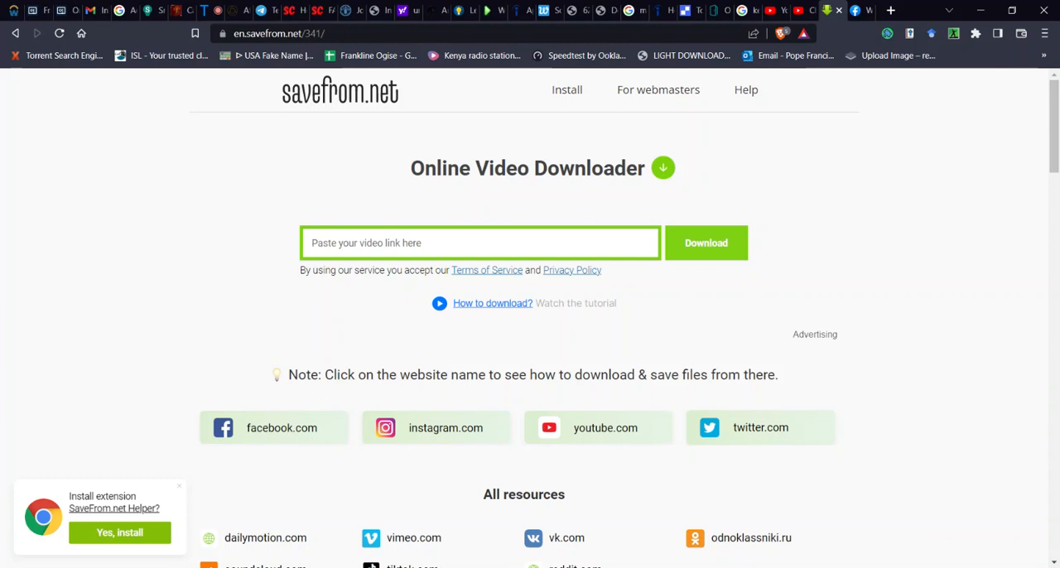
{"action": "mouse_move", "coordinate": [487, 324]}
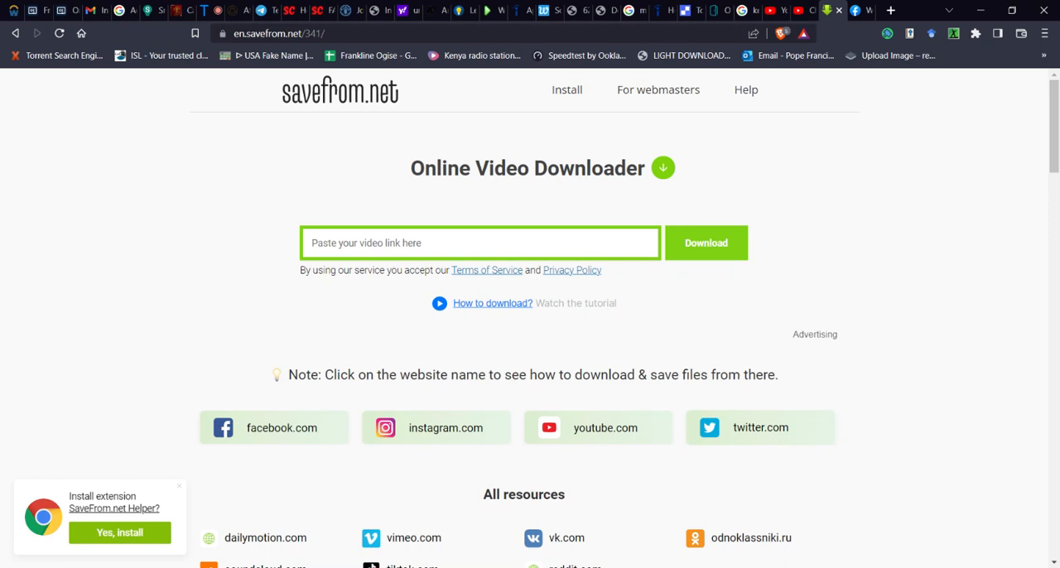
{"action": "mouse_move", "coordinate": [457, 283]}
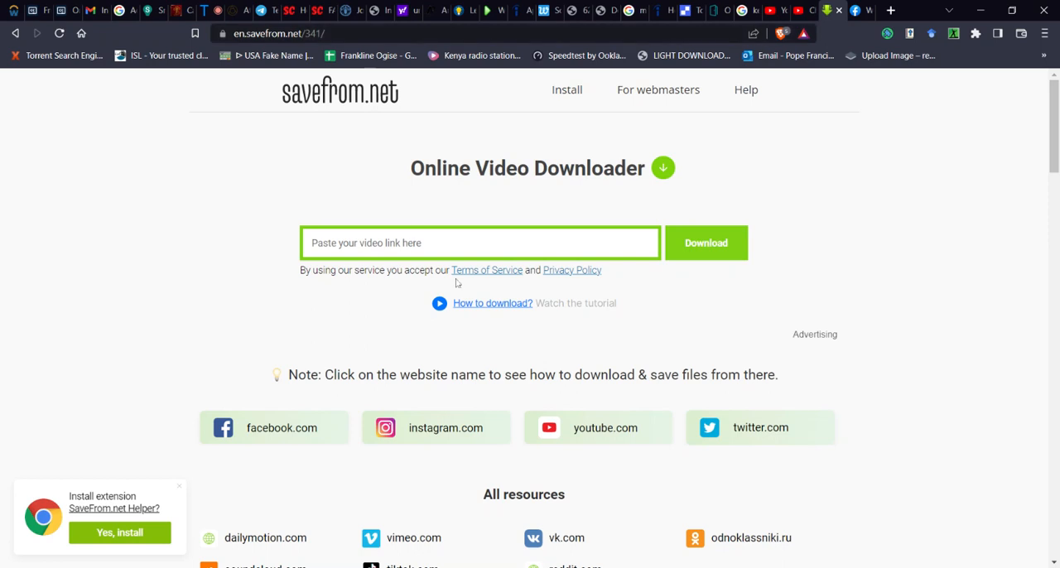
{"action": "mouse_move", "coordinate": [487, 270]}
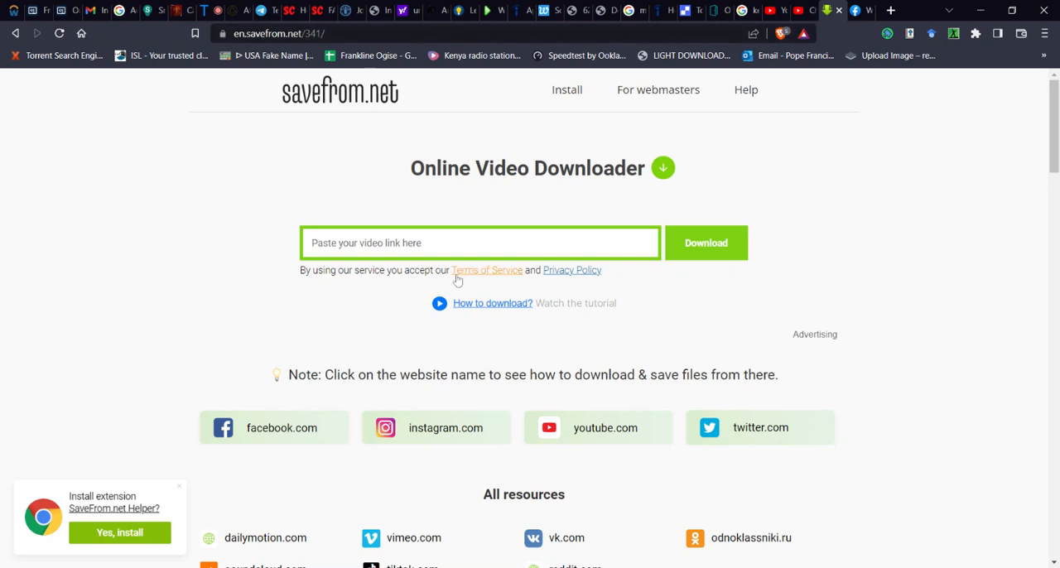
{"action": "mouse_move", "coordinate": [487, 270]}
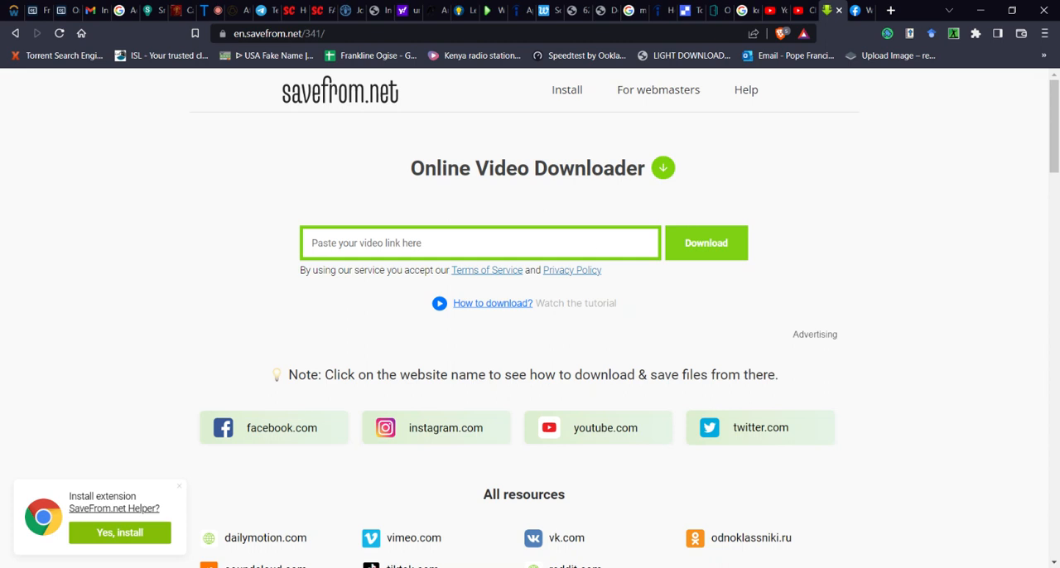
{"action": "mouse_move", "coordinate": [709, 201]}
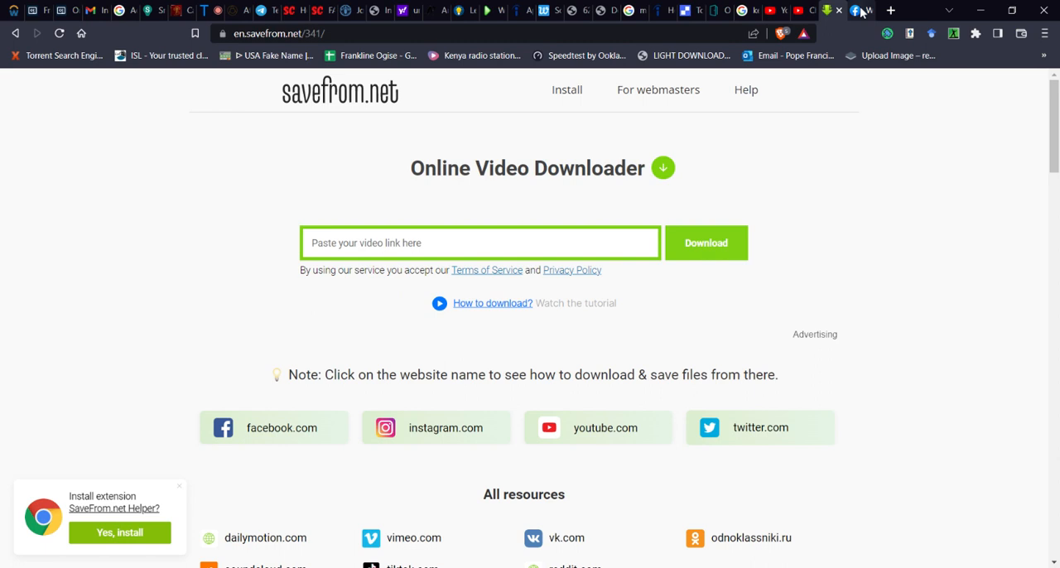
Step: Copy the whiteboard video's link from Facebook Watch's Saved Videos collection
{"action": "left_click", "coordinate": [861, 10]}
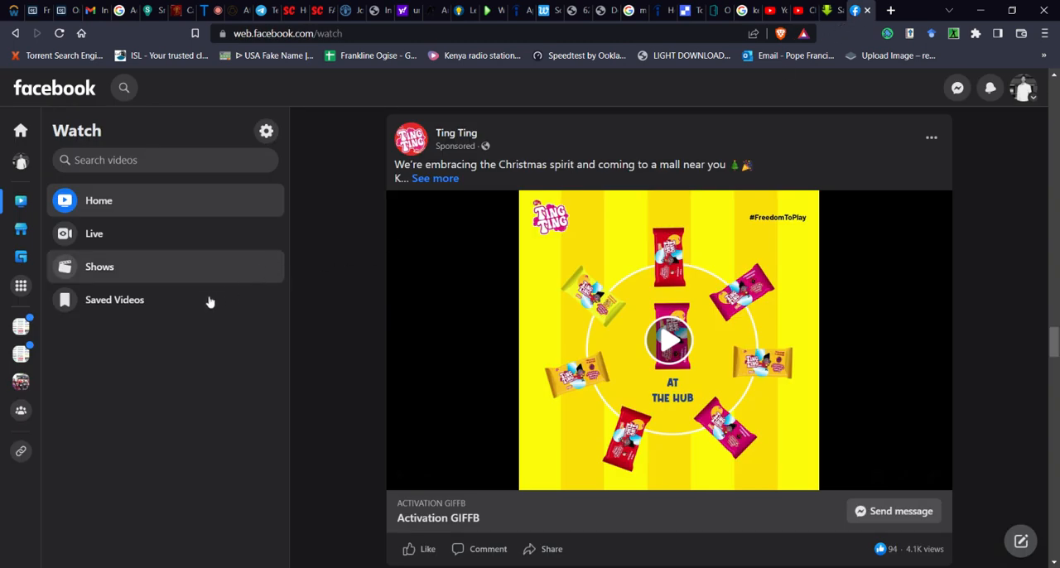
{"action": "left_click", "coordinate": [115, 298]}
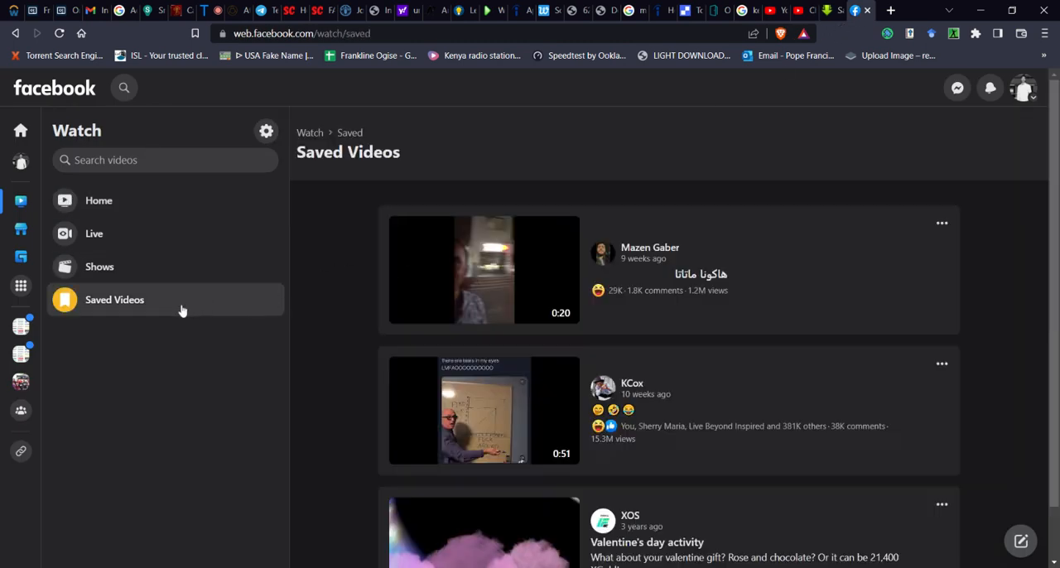
{"action": "scroll", "scroll_direction": "down", "scroll_amount": 3}
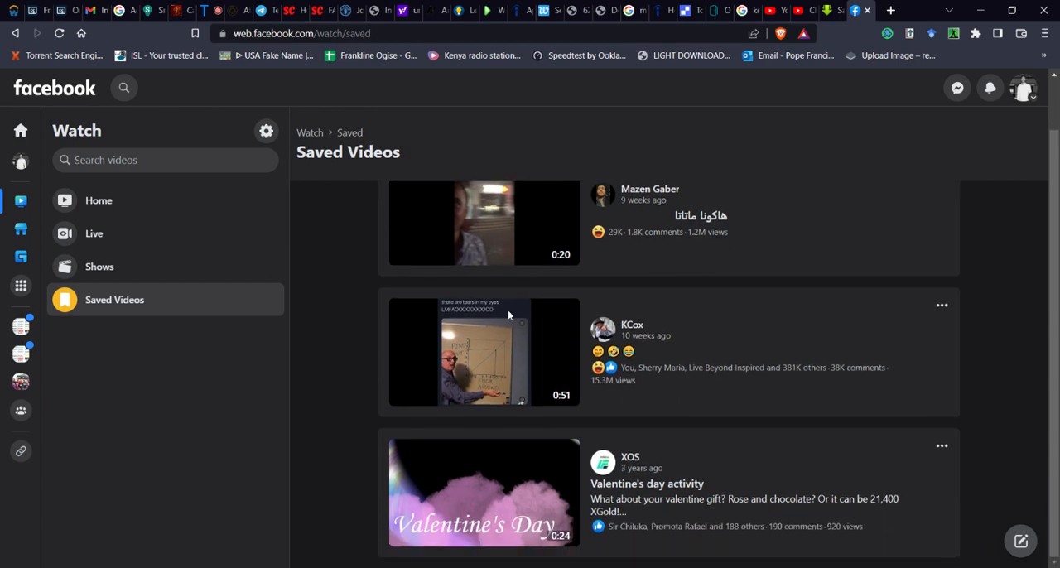
{"action": "left_click", "coordinate": [940, 304]}
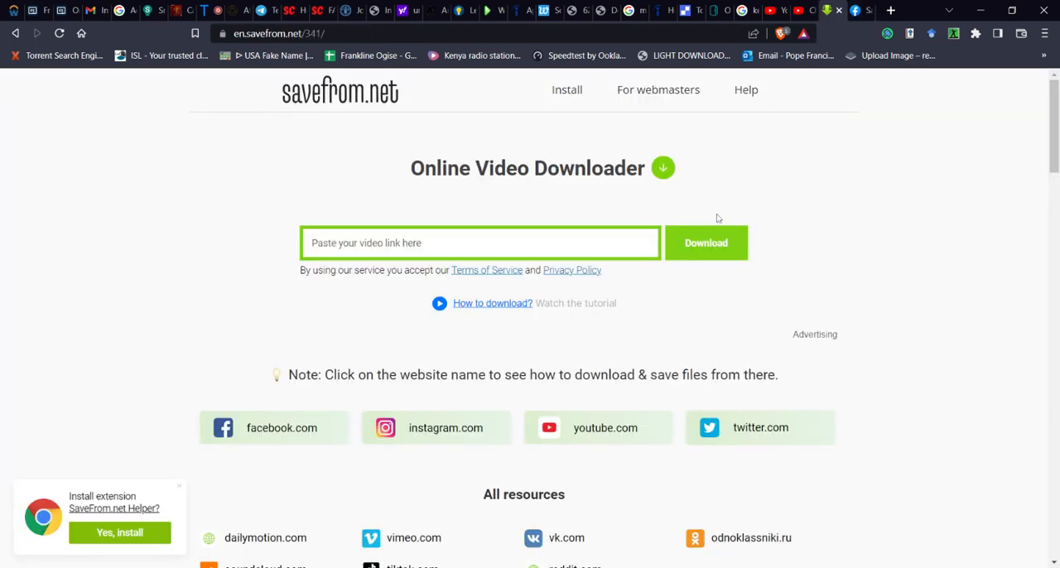
{"action": "mouse_move", "coordinate": [718, 218]}
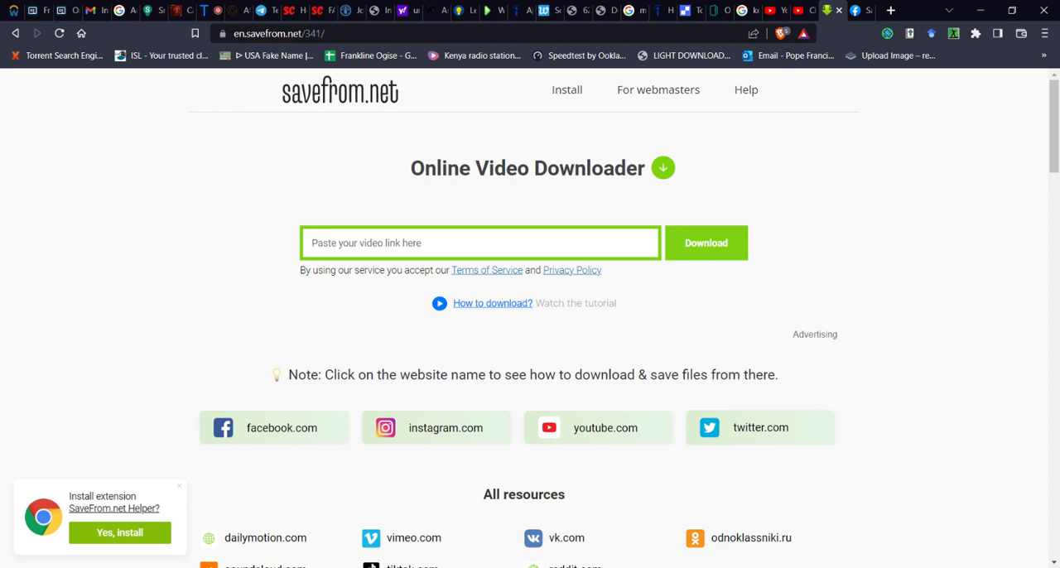
Step: Paste the Facebook link into SaveFrom.net's link box and download the MP4 HD file
{"action": "left_click", "coordinate": [705, 241]}
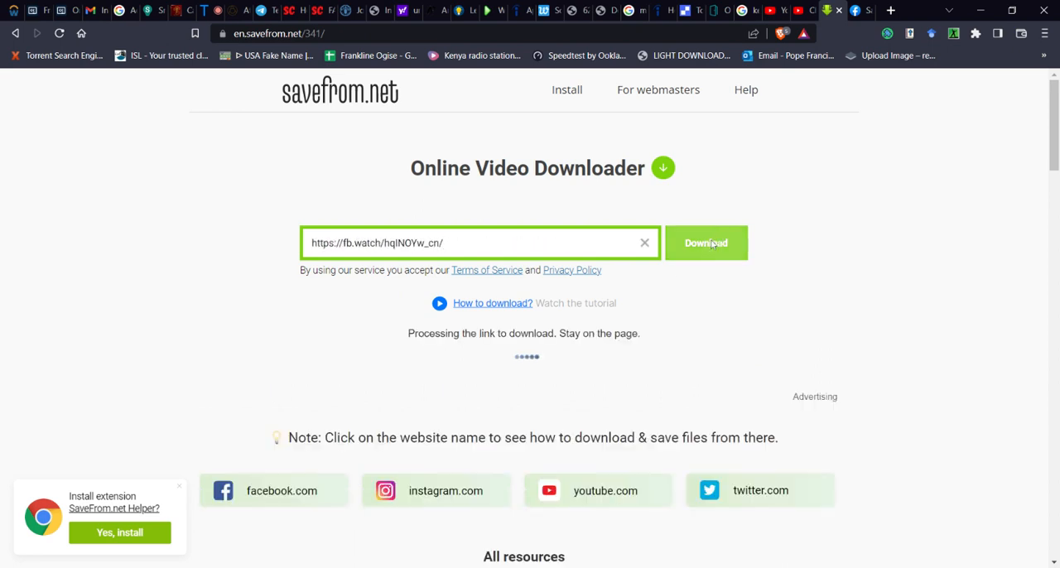
{"action": "left_click", "coordinate": [705, 242]}
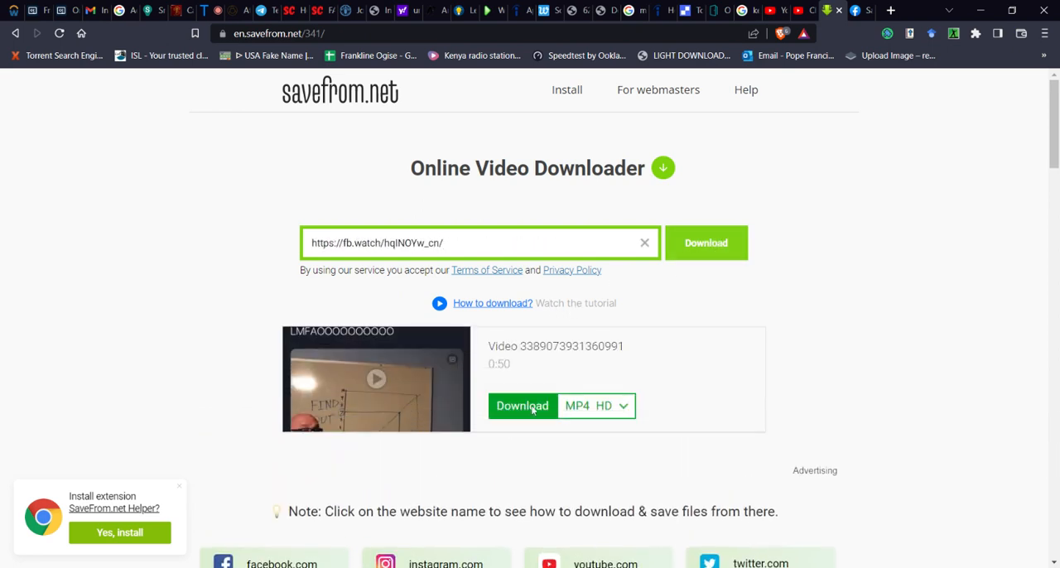
{"action": "left_click", "coordinate": [521, 406]}
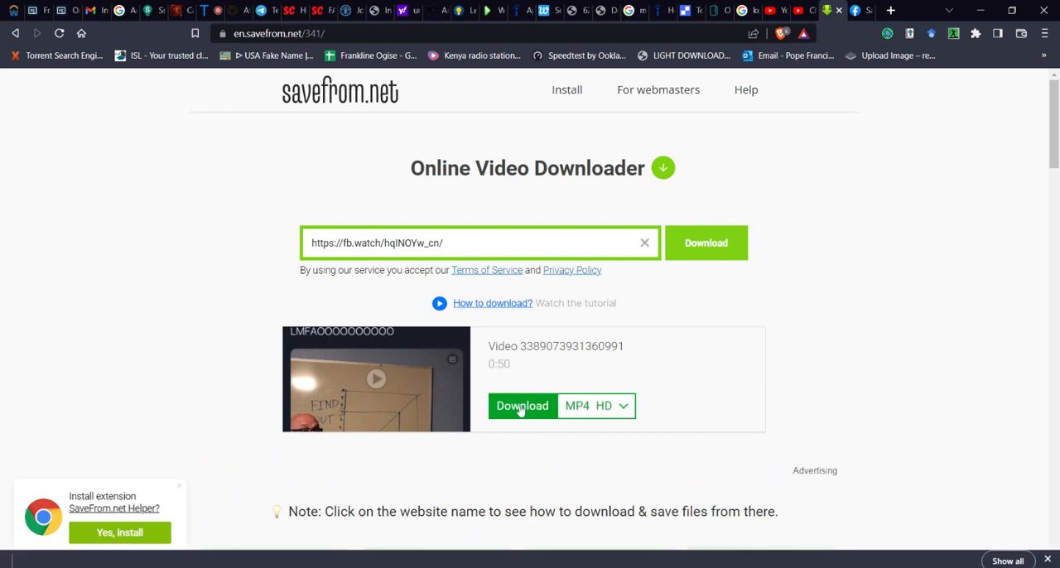
{"action": "left_click", "coordinate": [522, 406]}
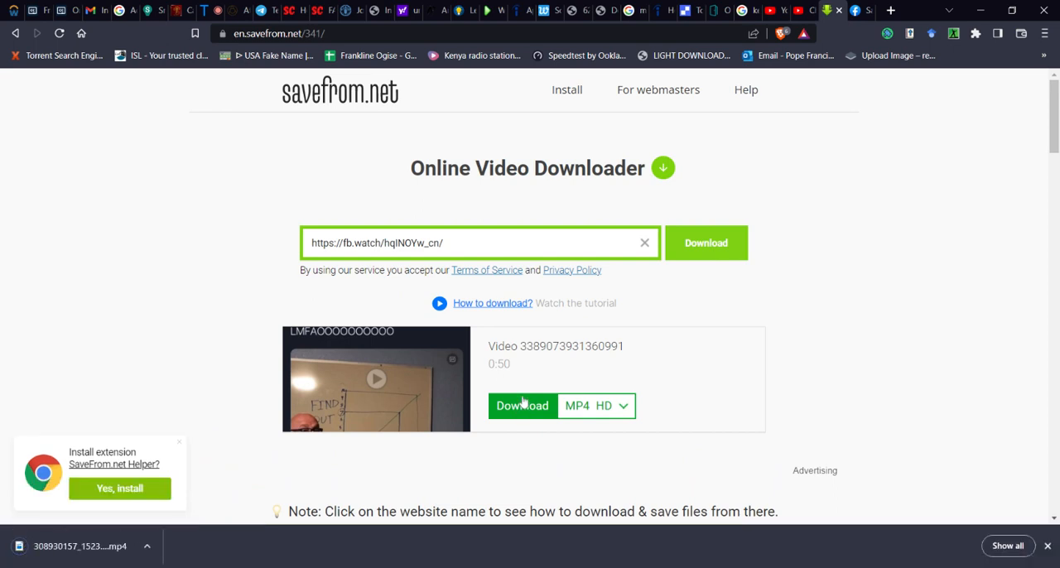